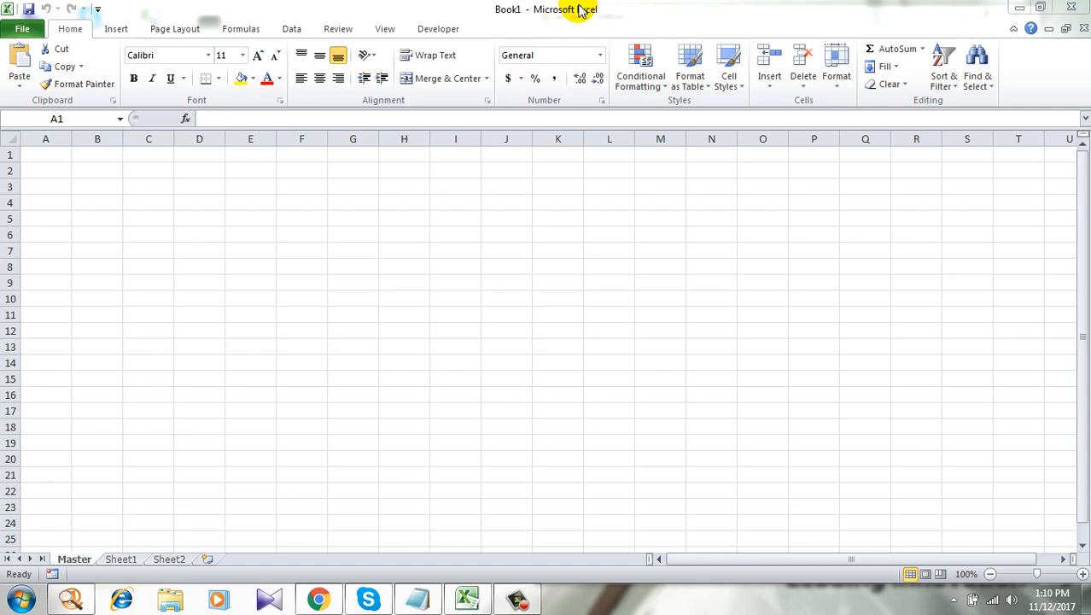
# Rename the Sheet1 tab to 'Sheet 8' and return to the Master sheet.
pyautogui.click(45, 154)
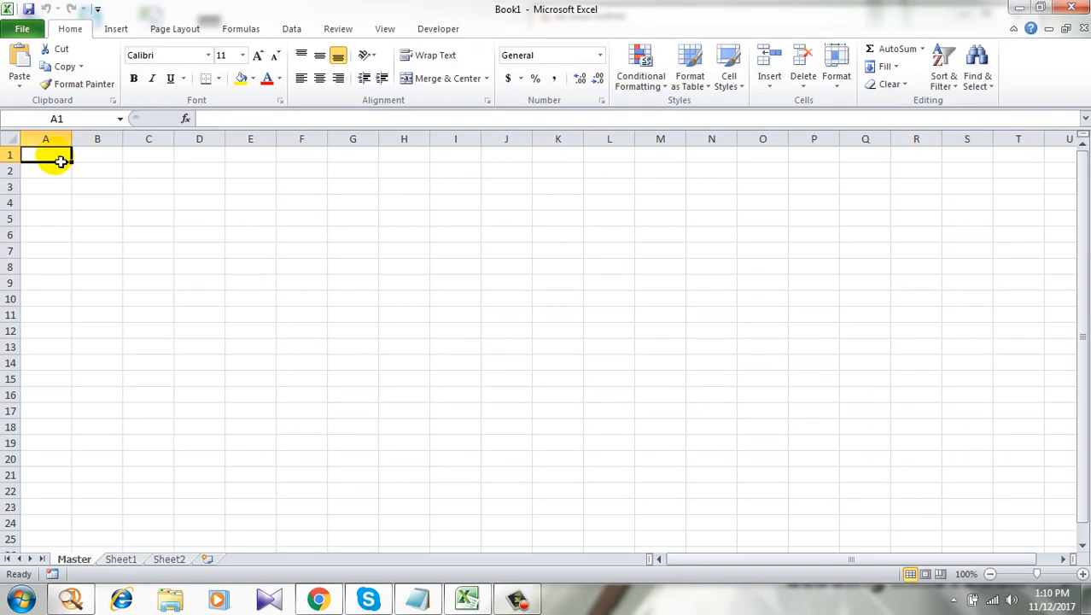
pyautogui.moveTo(119, 218)
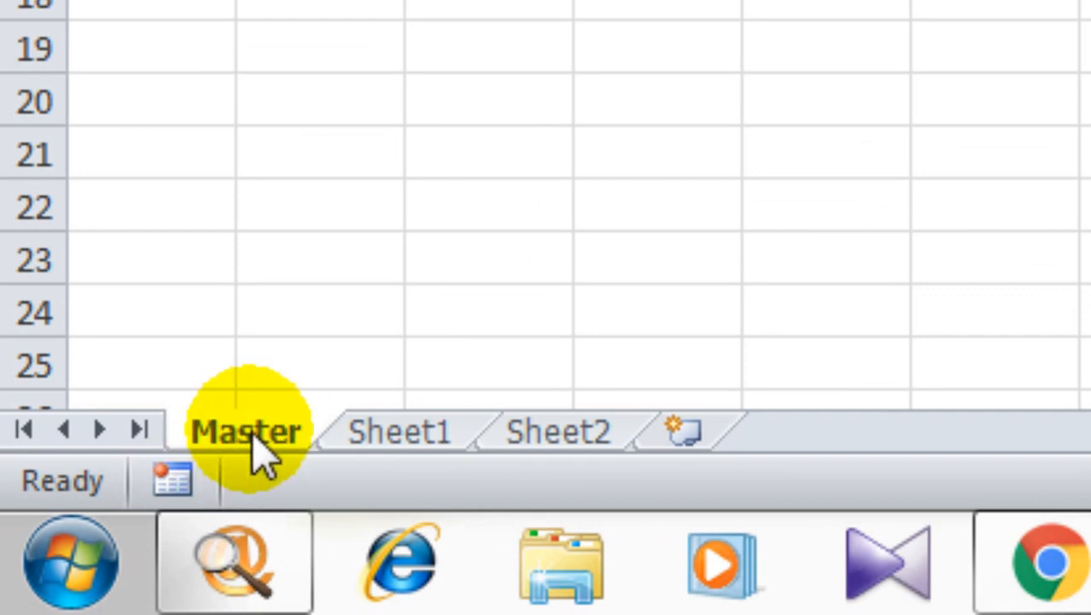
pyautogui.click(557, 430)
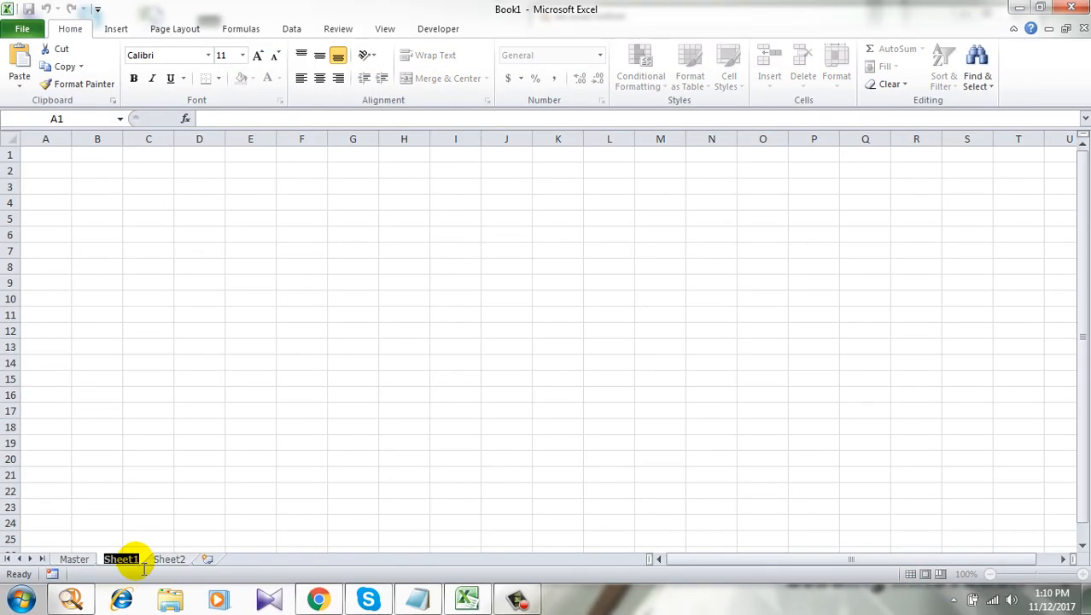
pyautogui.doubleClick(120, 558)
pyautogui.write(' 8')
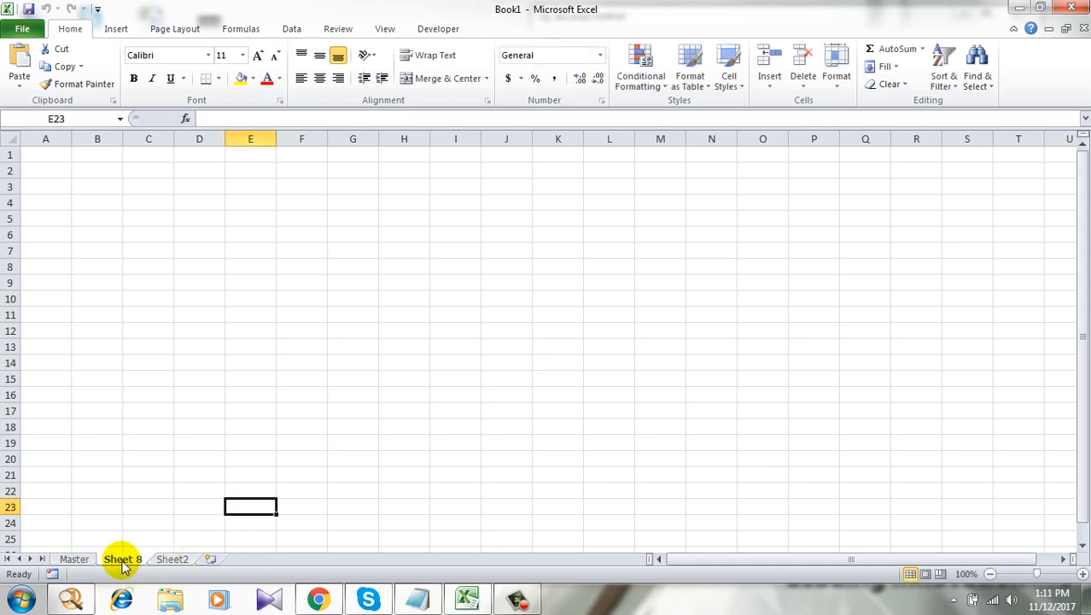
pyautogui.click(123, 560)
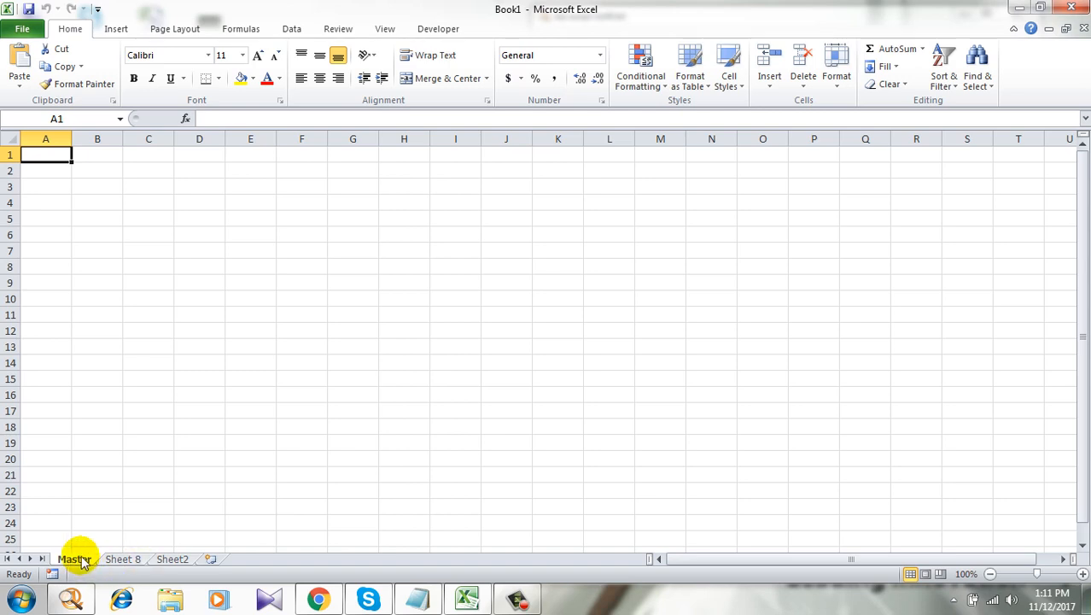
pyautogui.moveTo(126, 191)
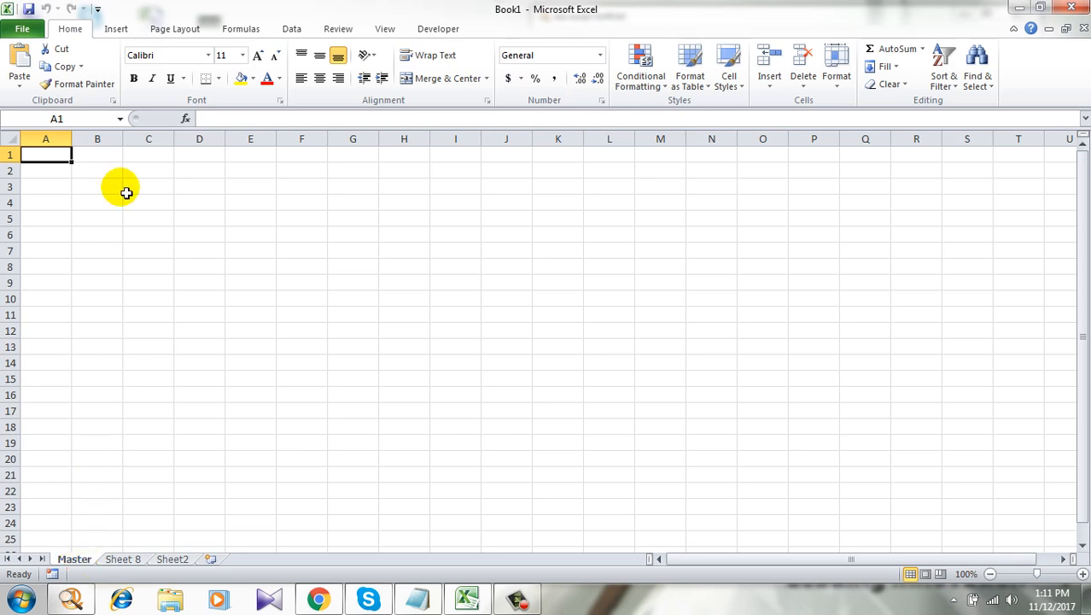
# Protect the workbook structure from Review with a password, entered and re-confirmed.
pyautogui.click(338, 27)
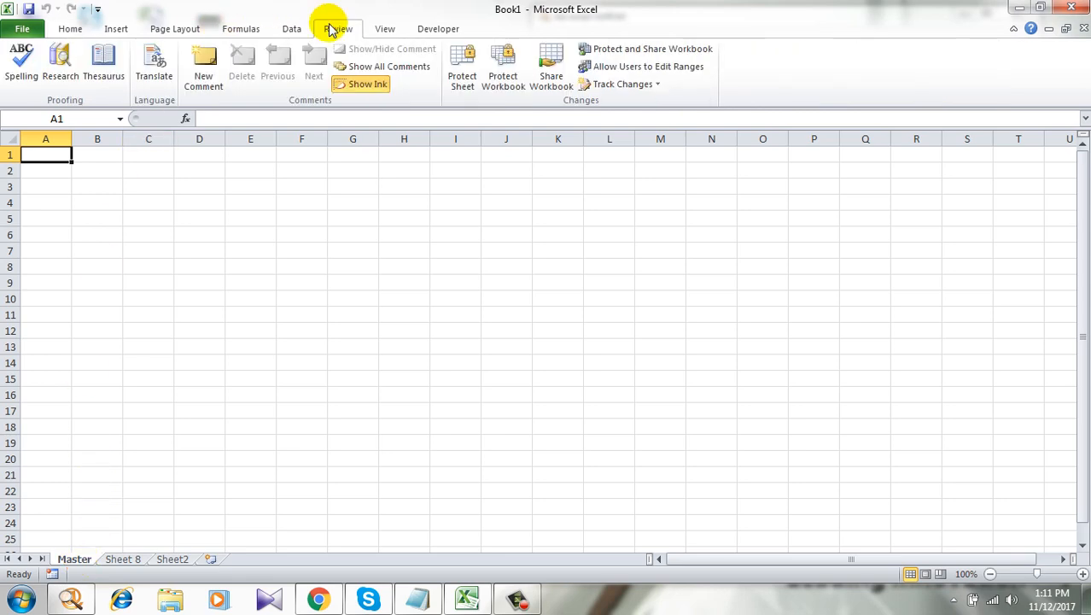
pyautogui.moveTo(502, 68)
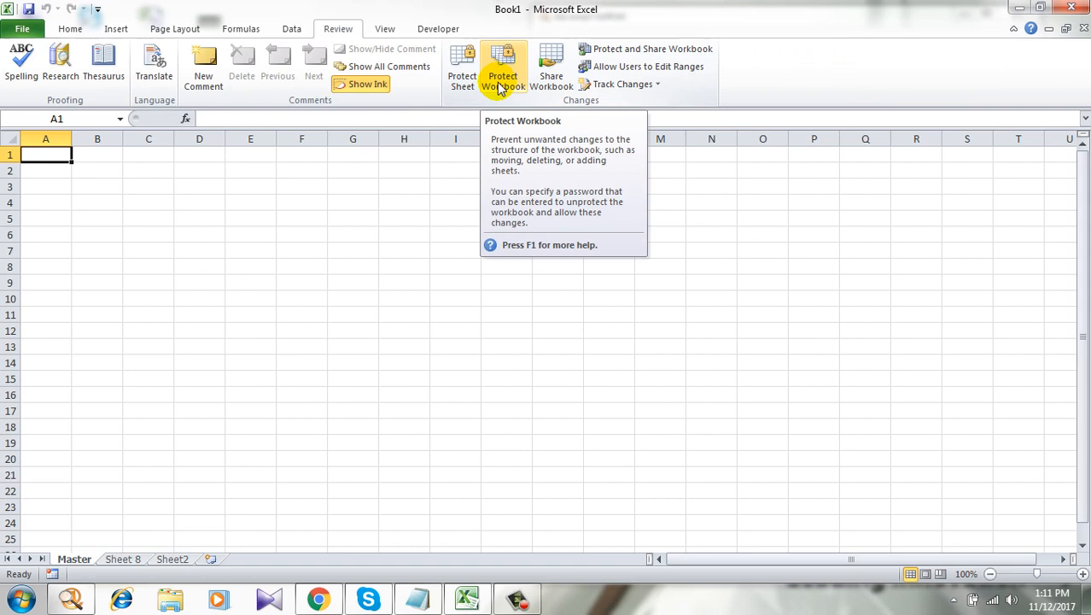
pyautogui.click(501, 68)
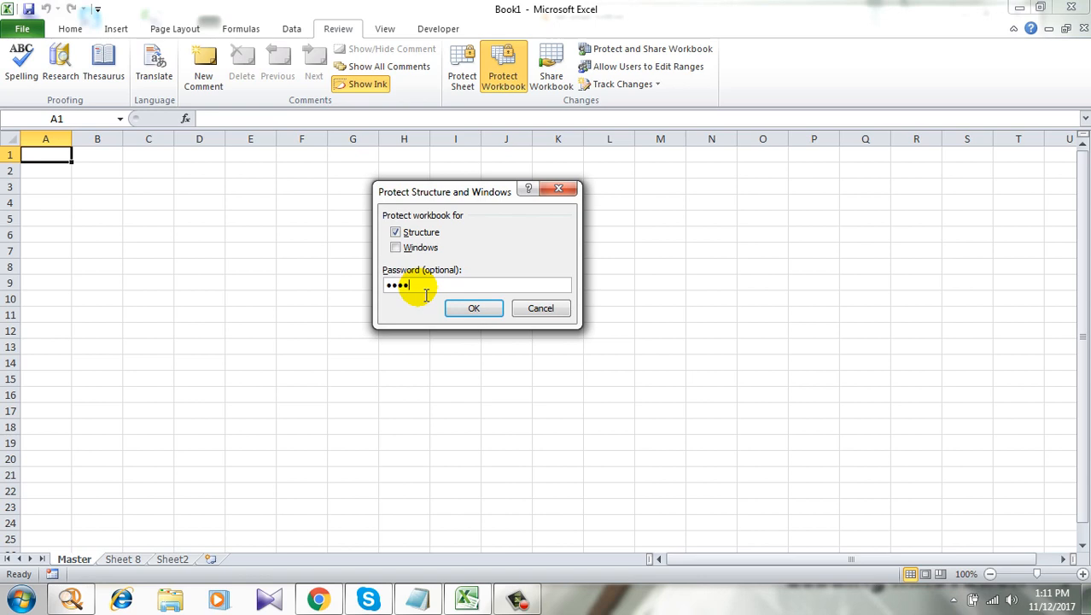
pyautogui.click(474, 307)
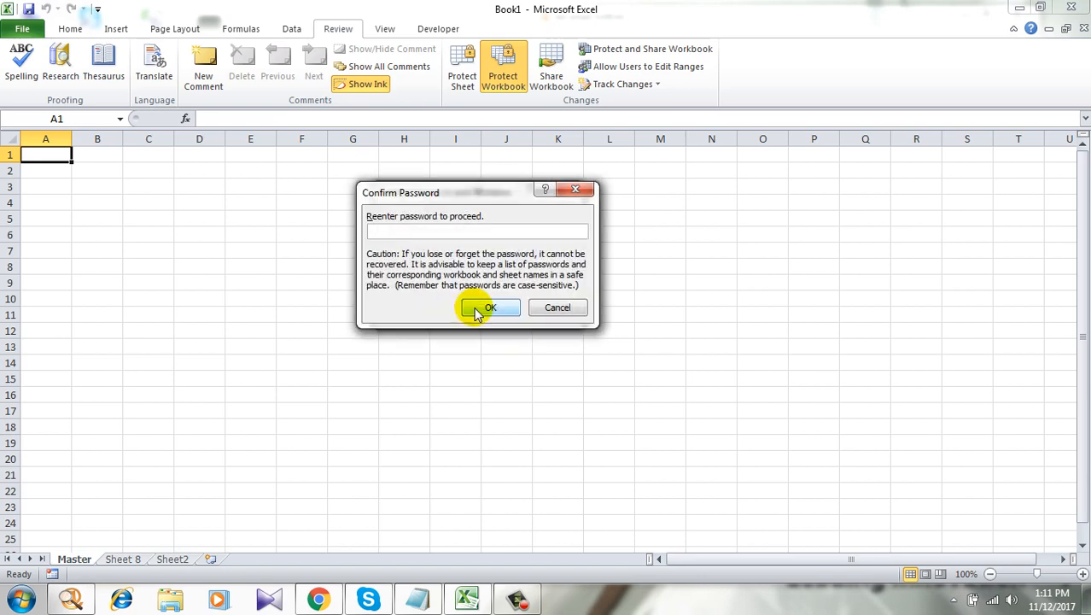
pyautogui.write('••')
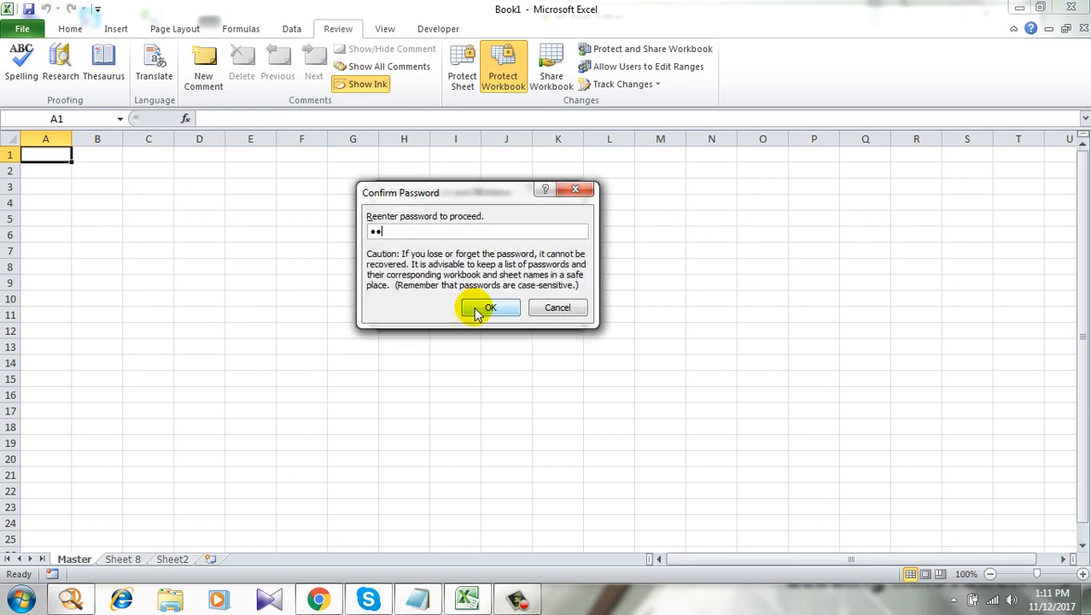
pyautogui.click(488, 307)
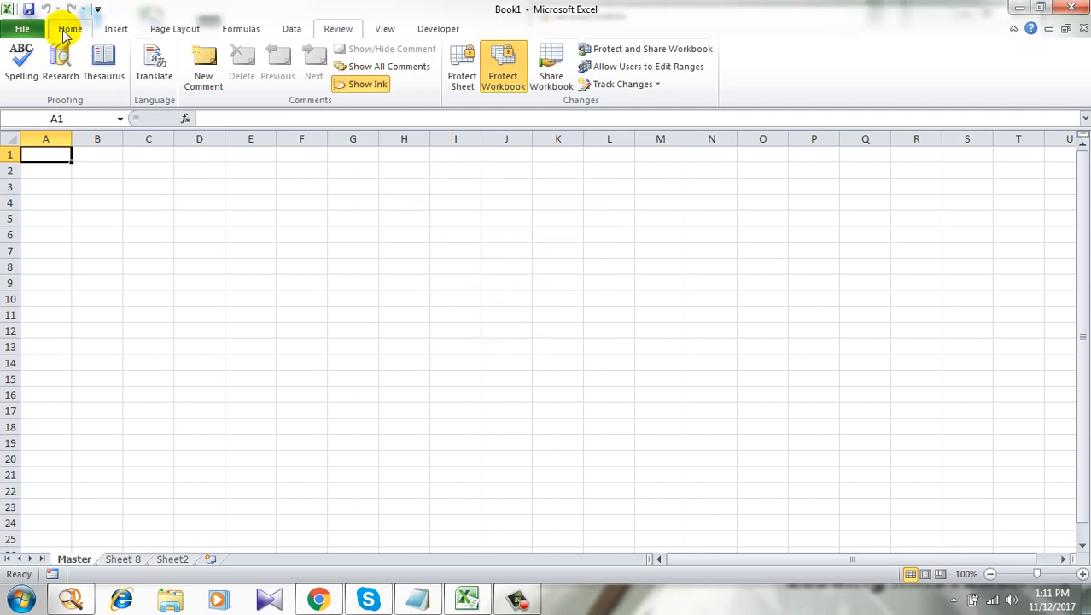
# Attempt a sheet rename and dismiss the 'Workbook is protected' warning.
pyautogui.click(70, 27)
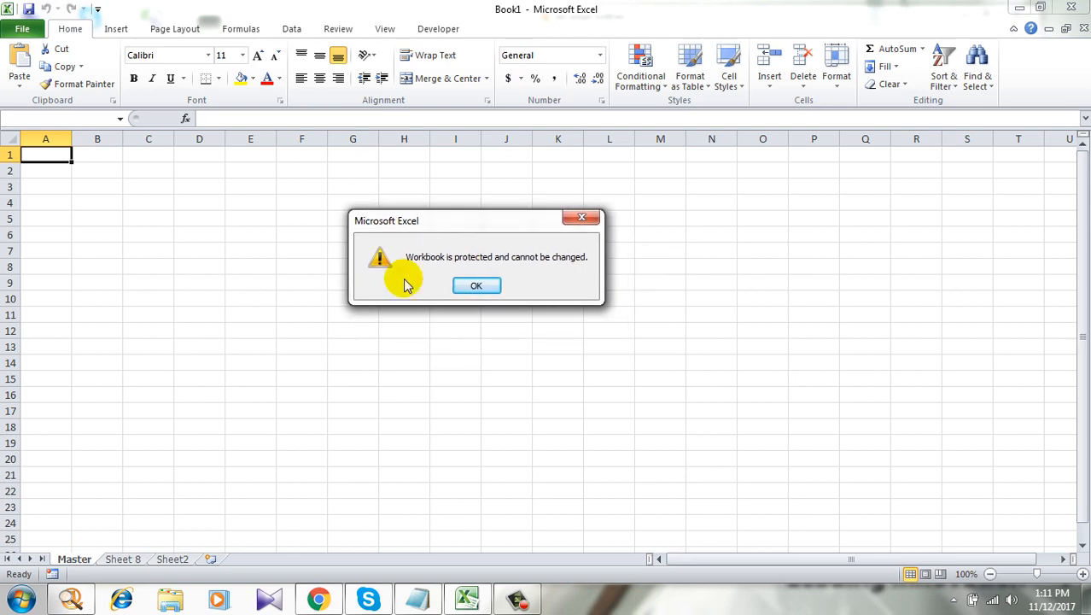
pyautogui.moveTo(413, 273)
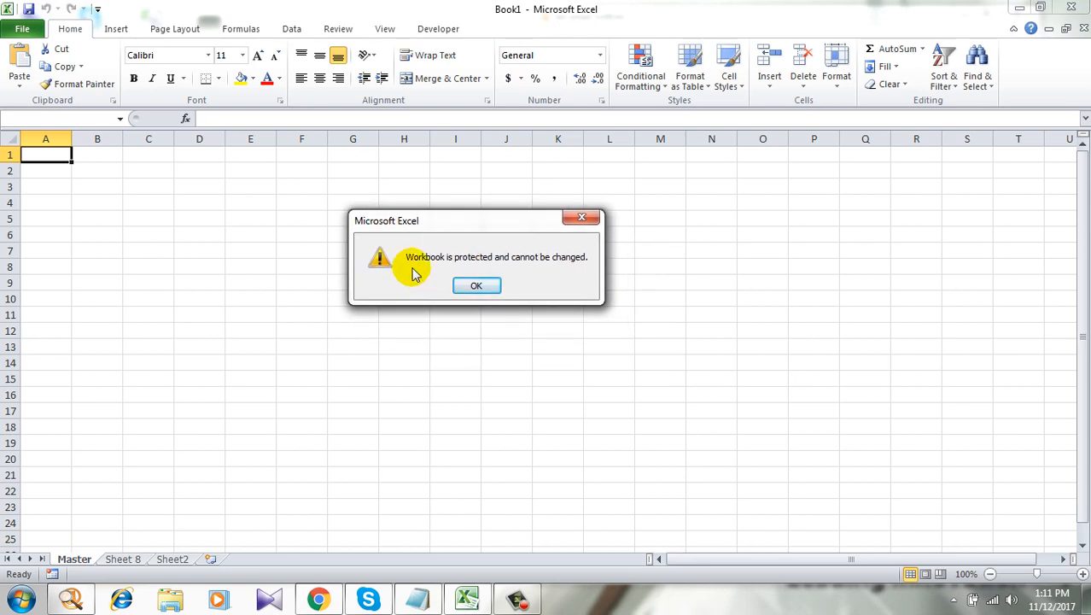
pyautogui.moveTo(525, 276)
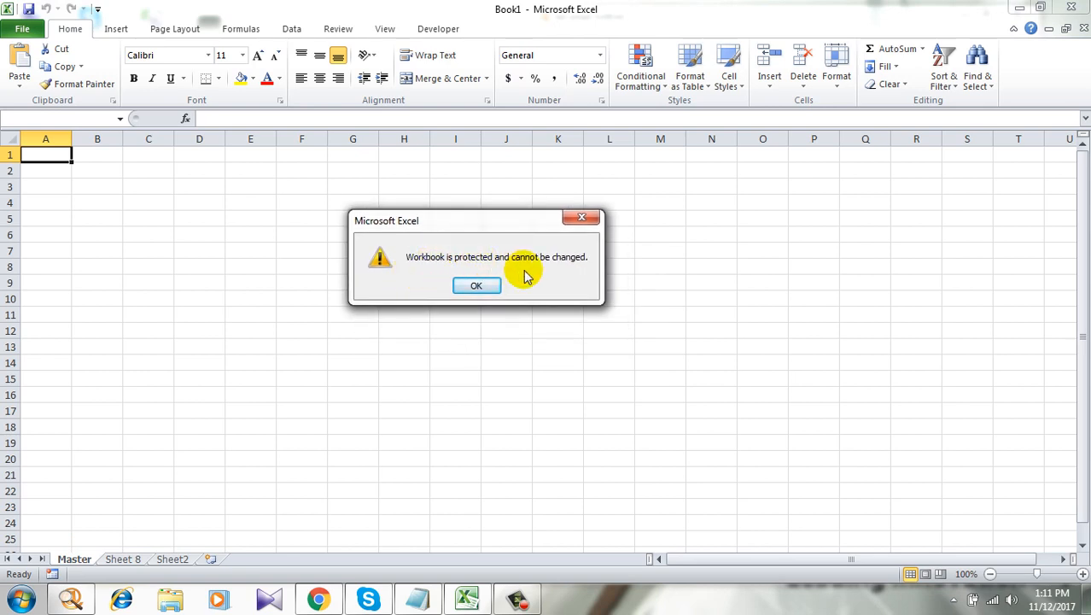
pyautogui.click(474, 285)
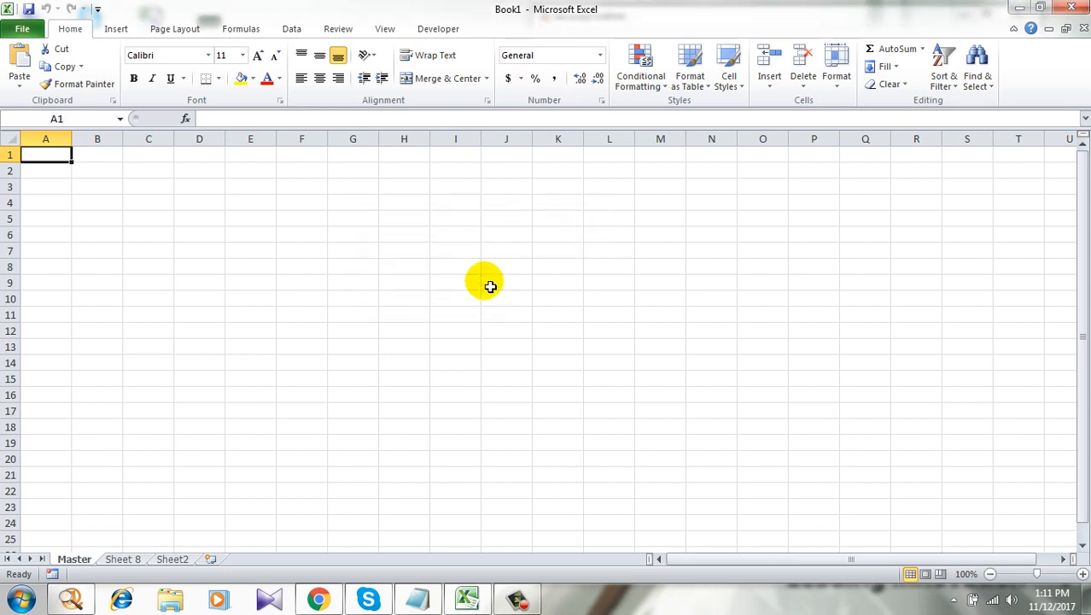